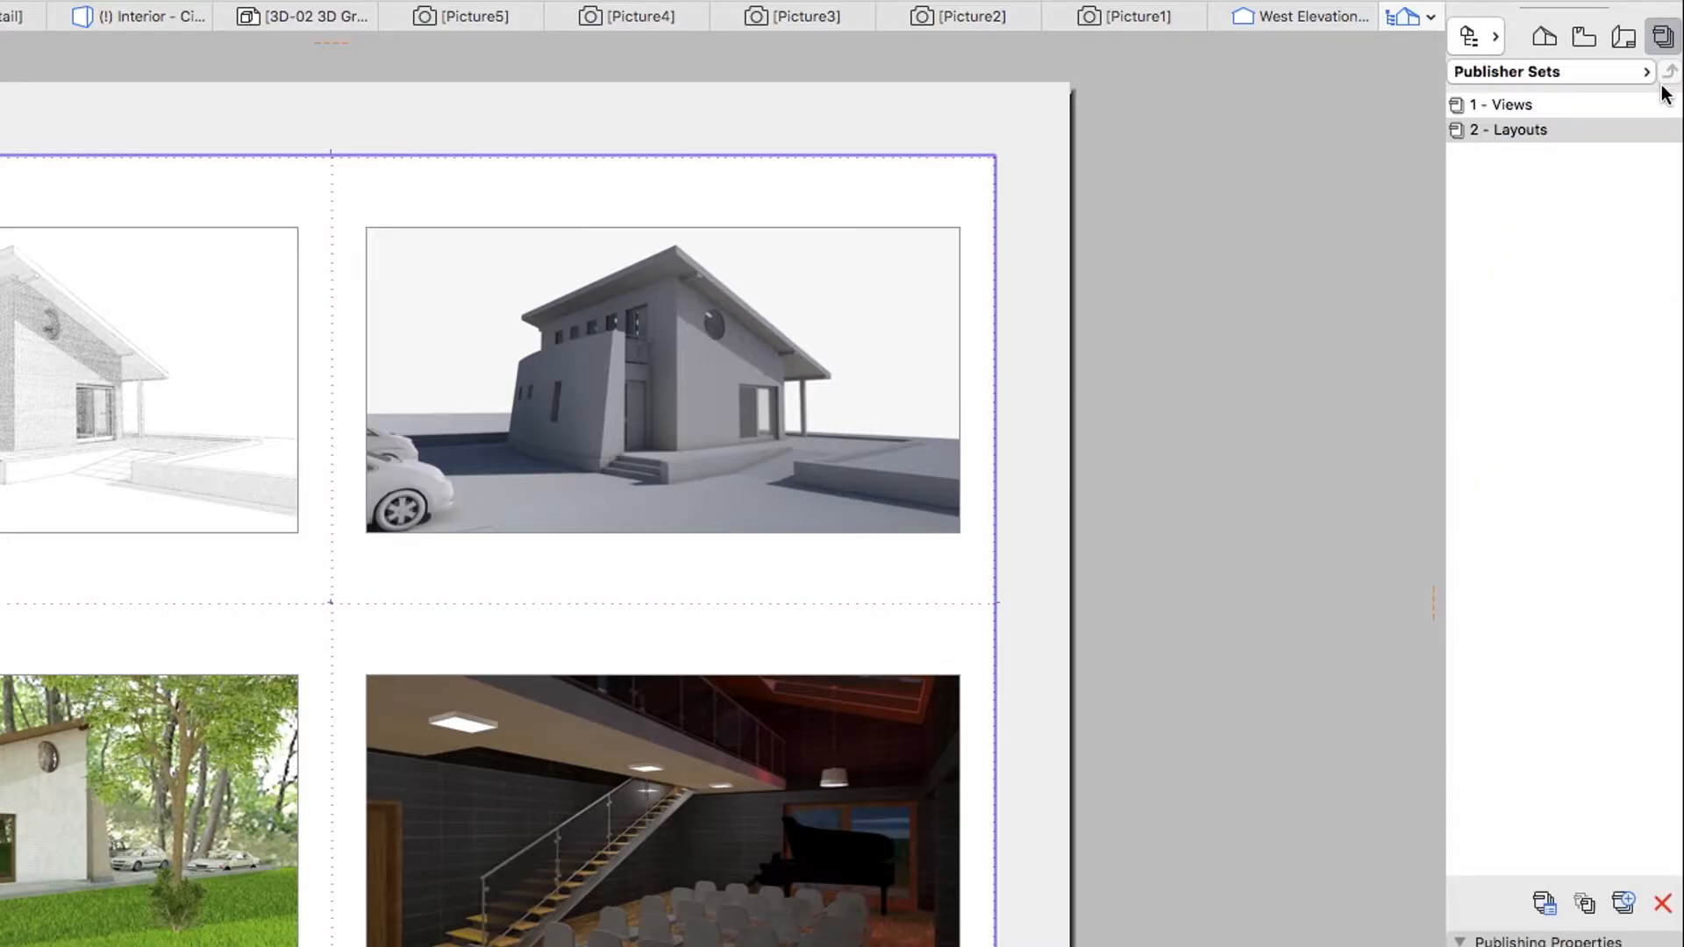
# Step: Duplicate the '2 - Layouts' publisher set and name the copy '3 - DWG'
pyautogui.click(1510, 128)
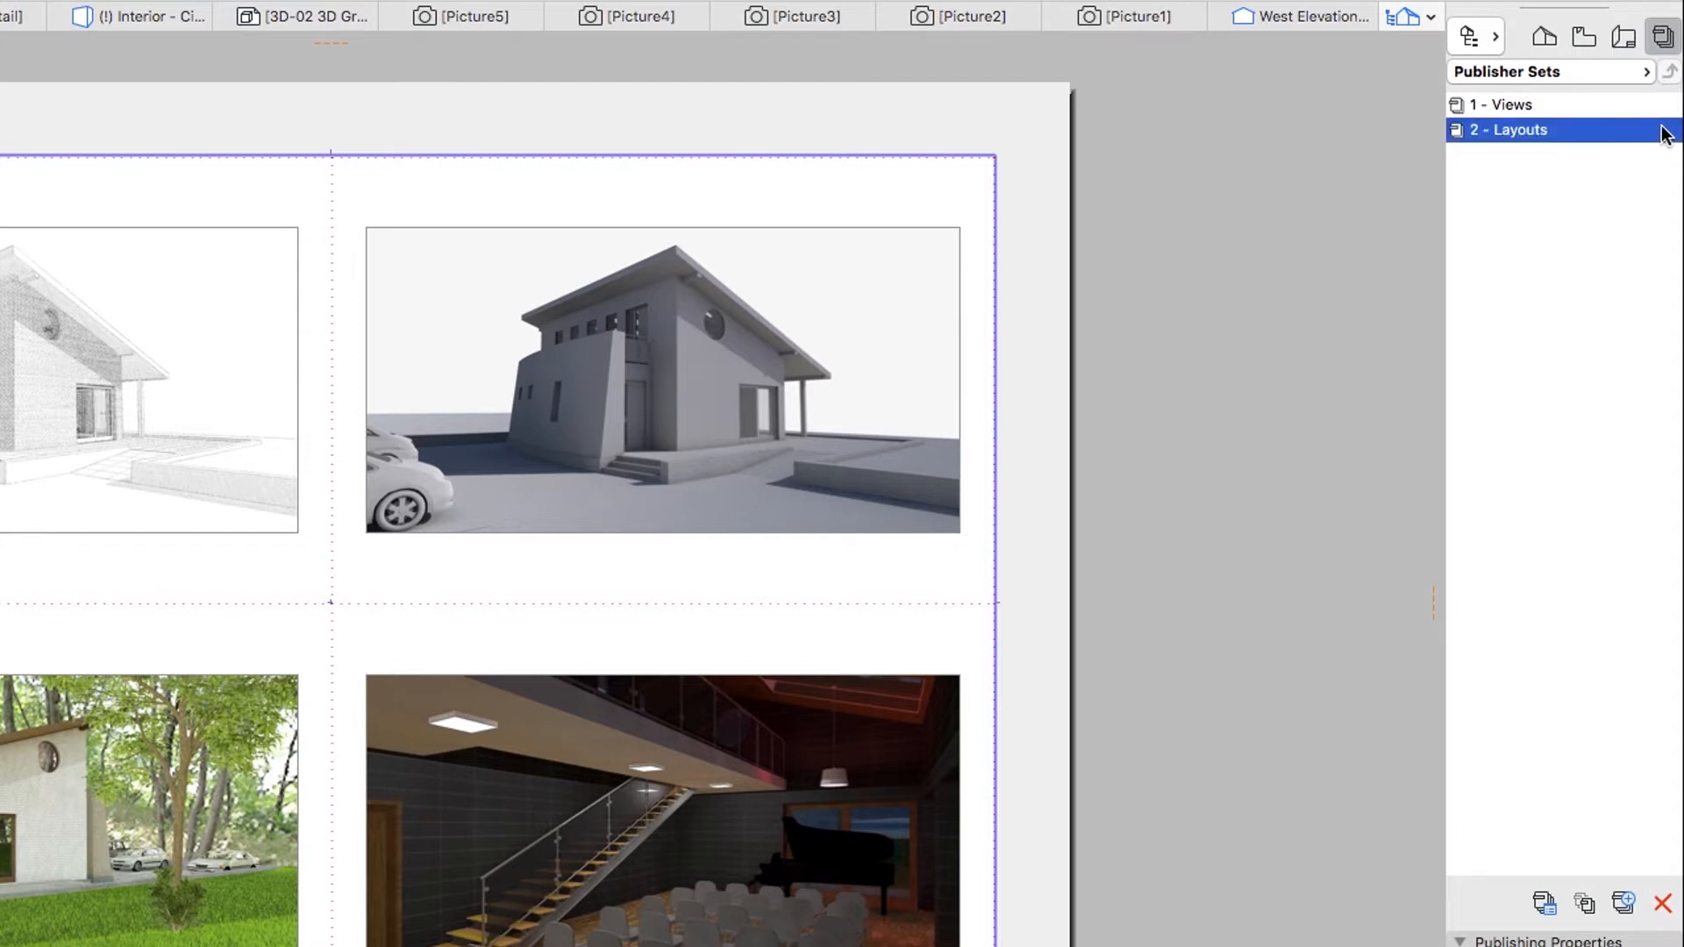
pyautogui.moveTo(1642, 479)
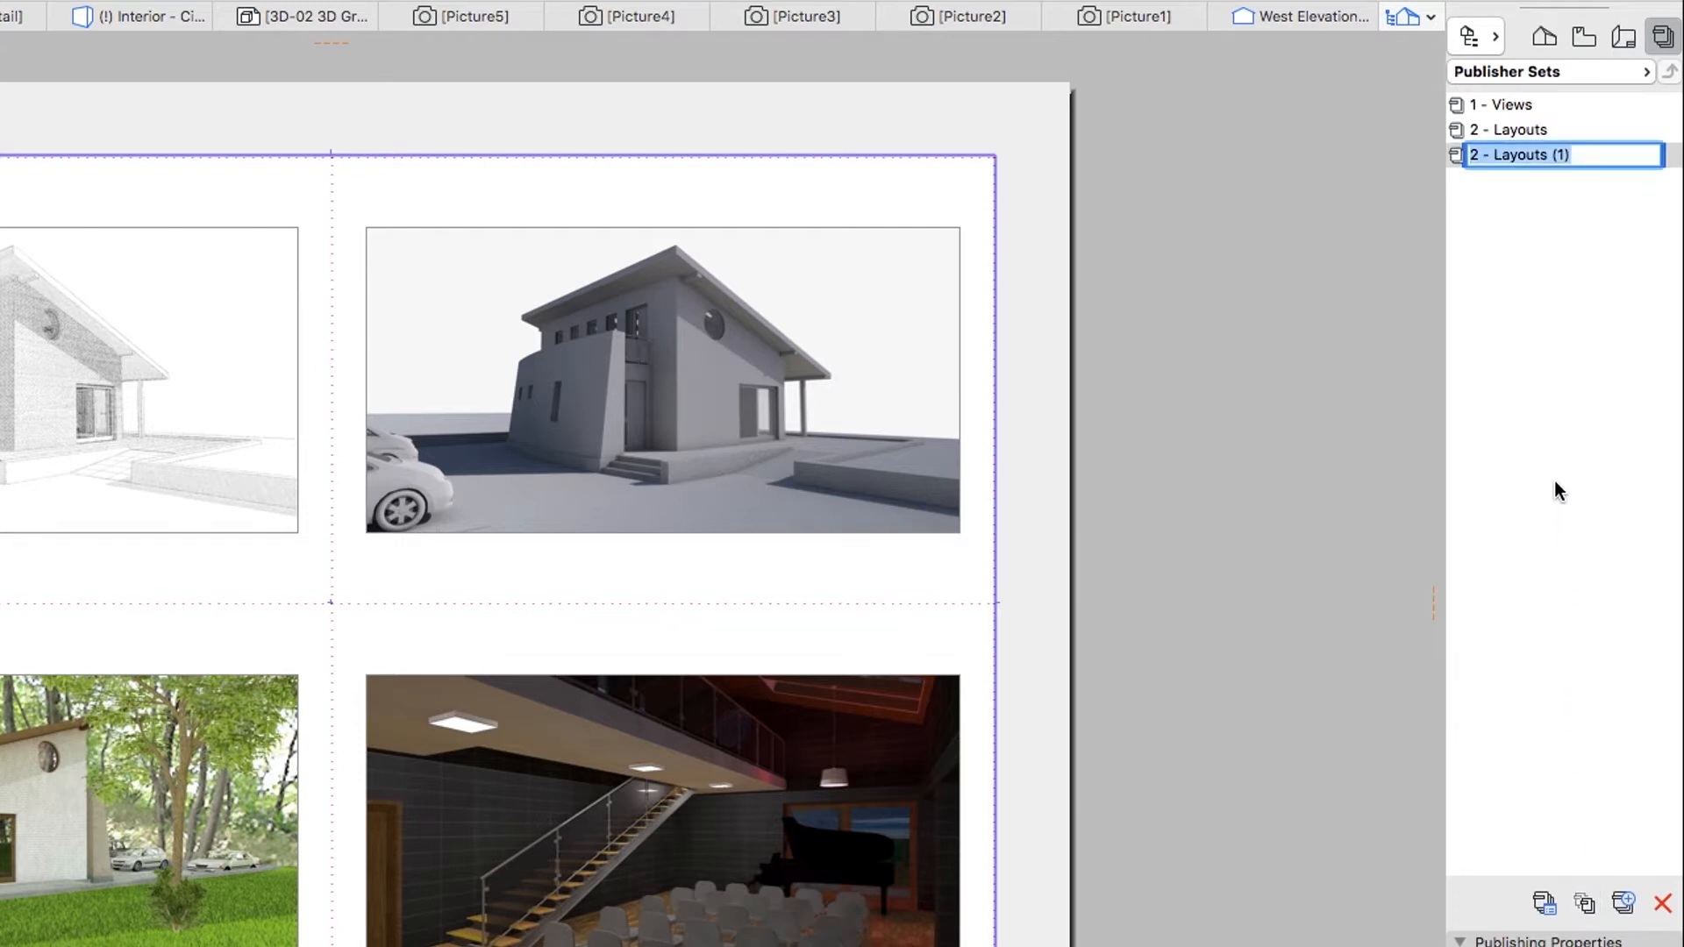
pyautogui.moveTo(1549, 190)
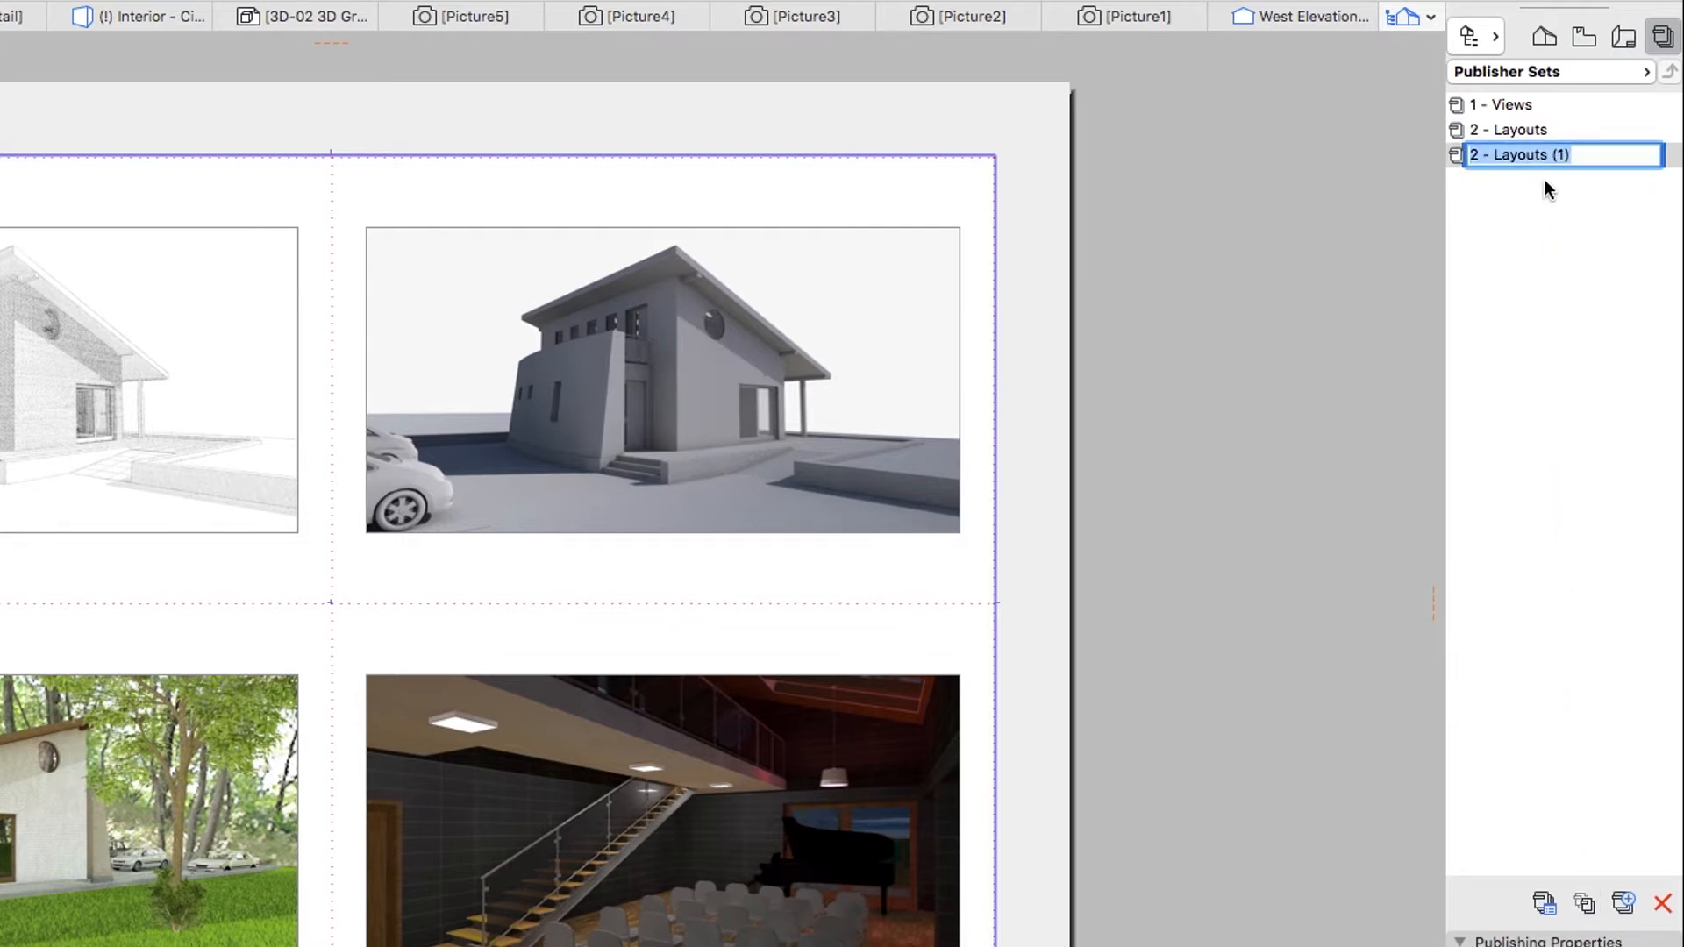
pyautogui.write('3 - DWG')
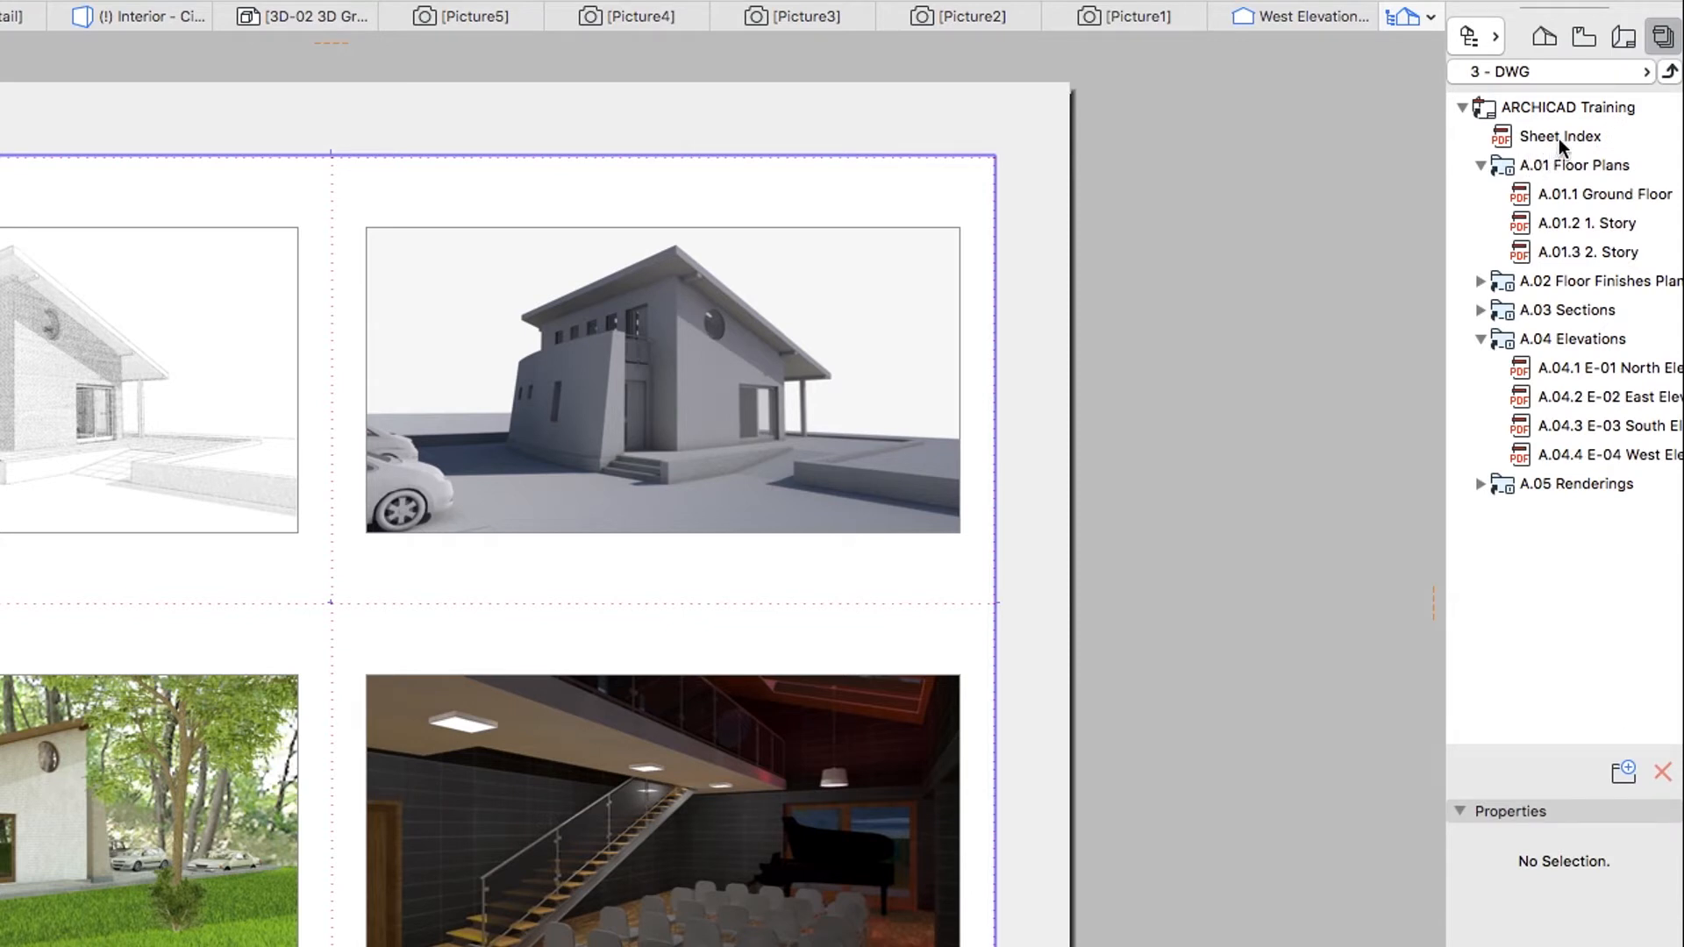
# Step: Set the ARCHICAD Training root item's publishing format to DWG for the whole set
pyautogui.click(1573, 107)
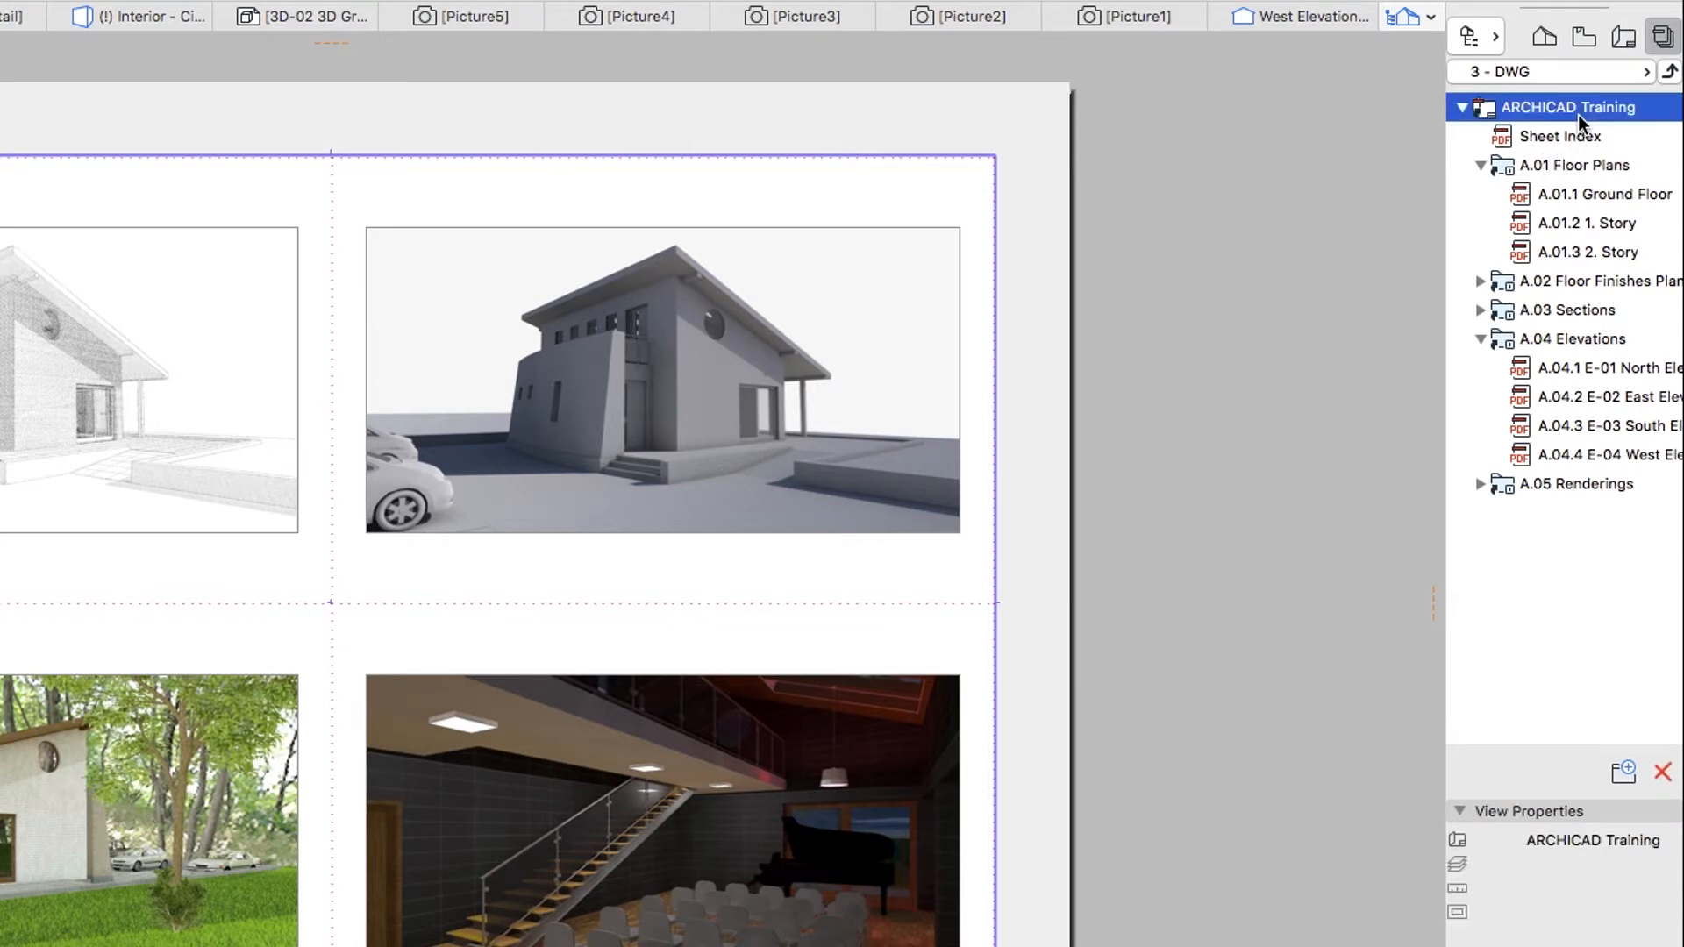
pyautogui.scroll(-3)
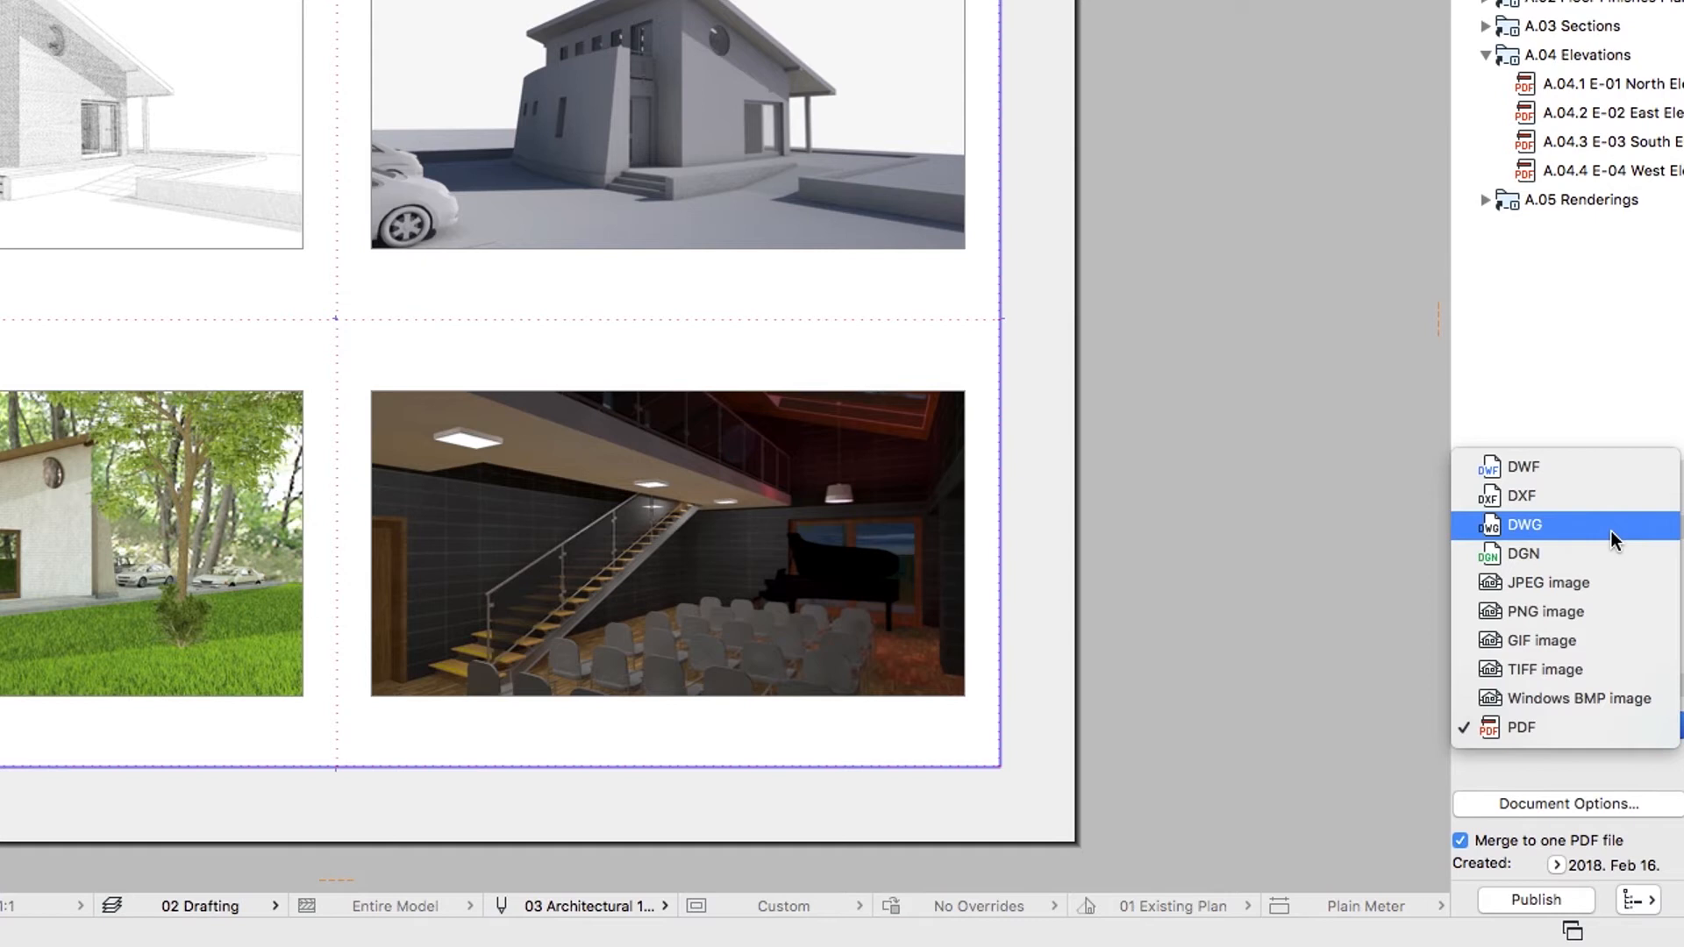
pyautogui.click(1524, 525)
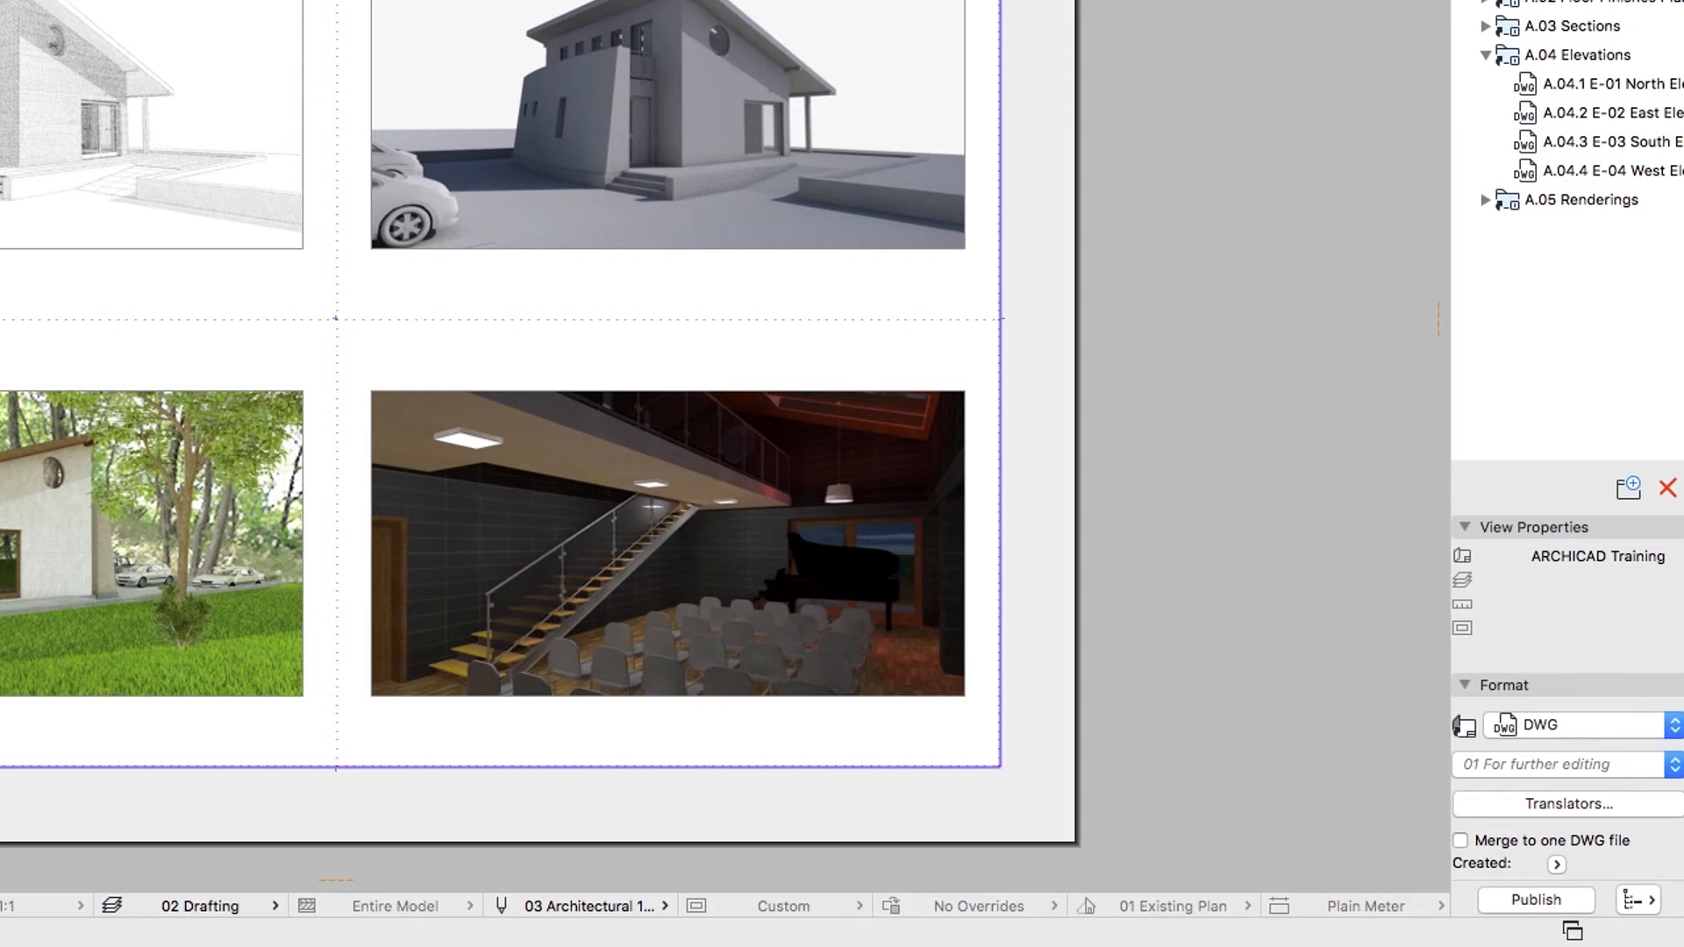
pyautogui.moveTo(1549, 7)
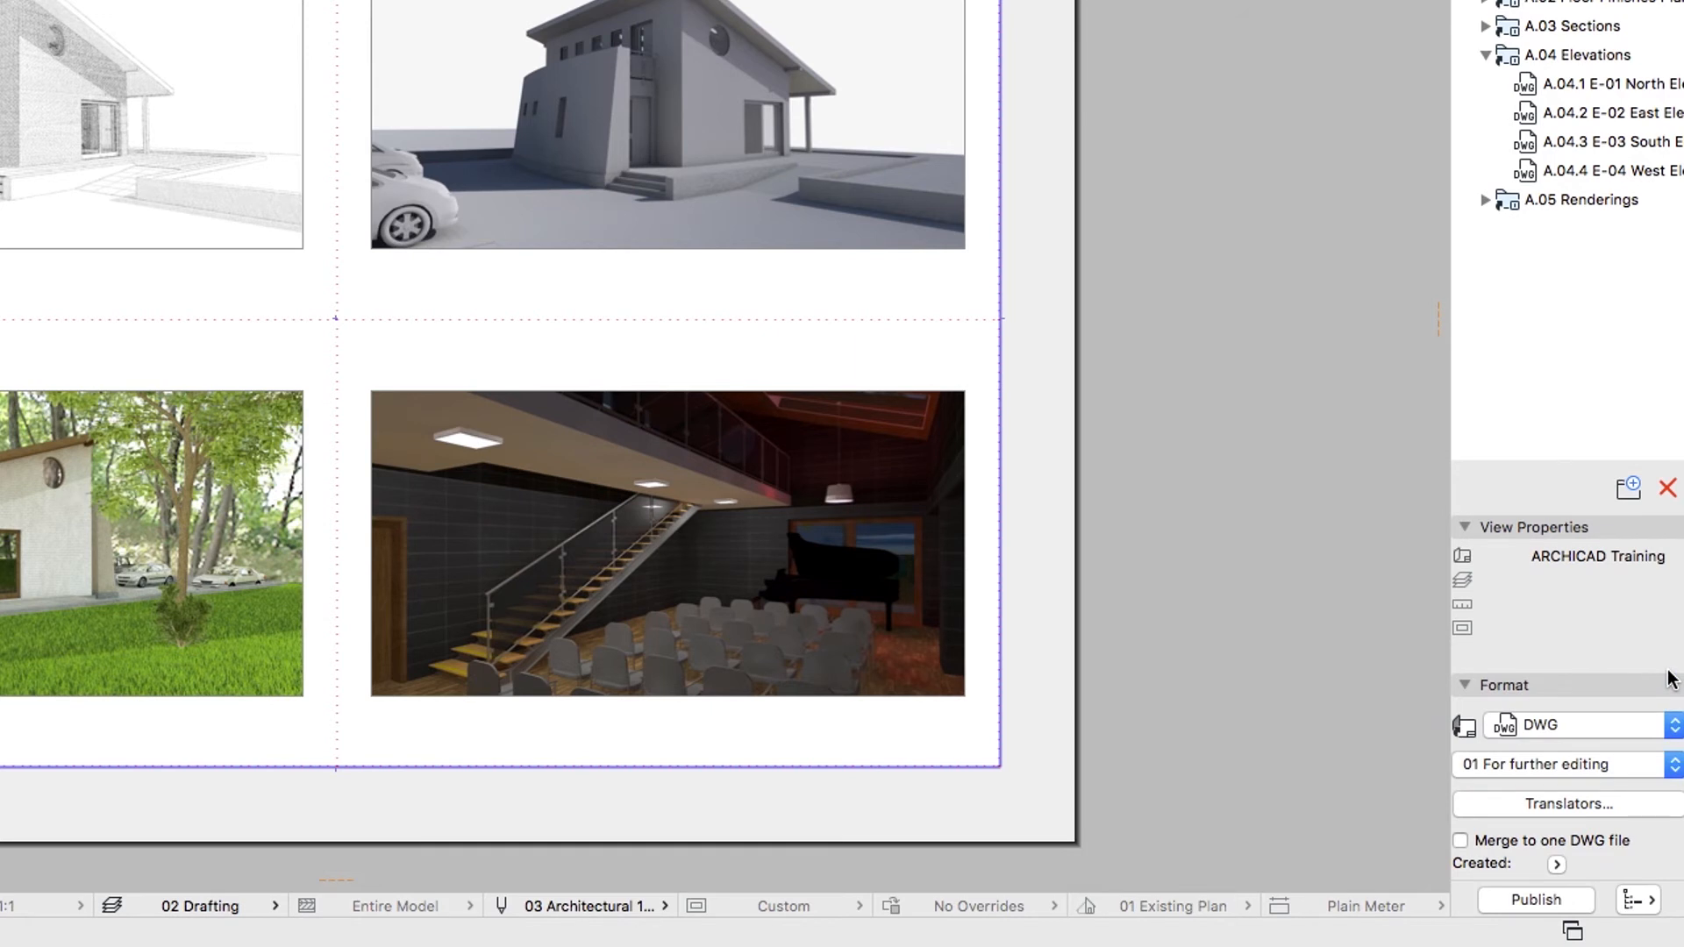
pyautogui.moveTo(1638, 899)
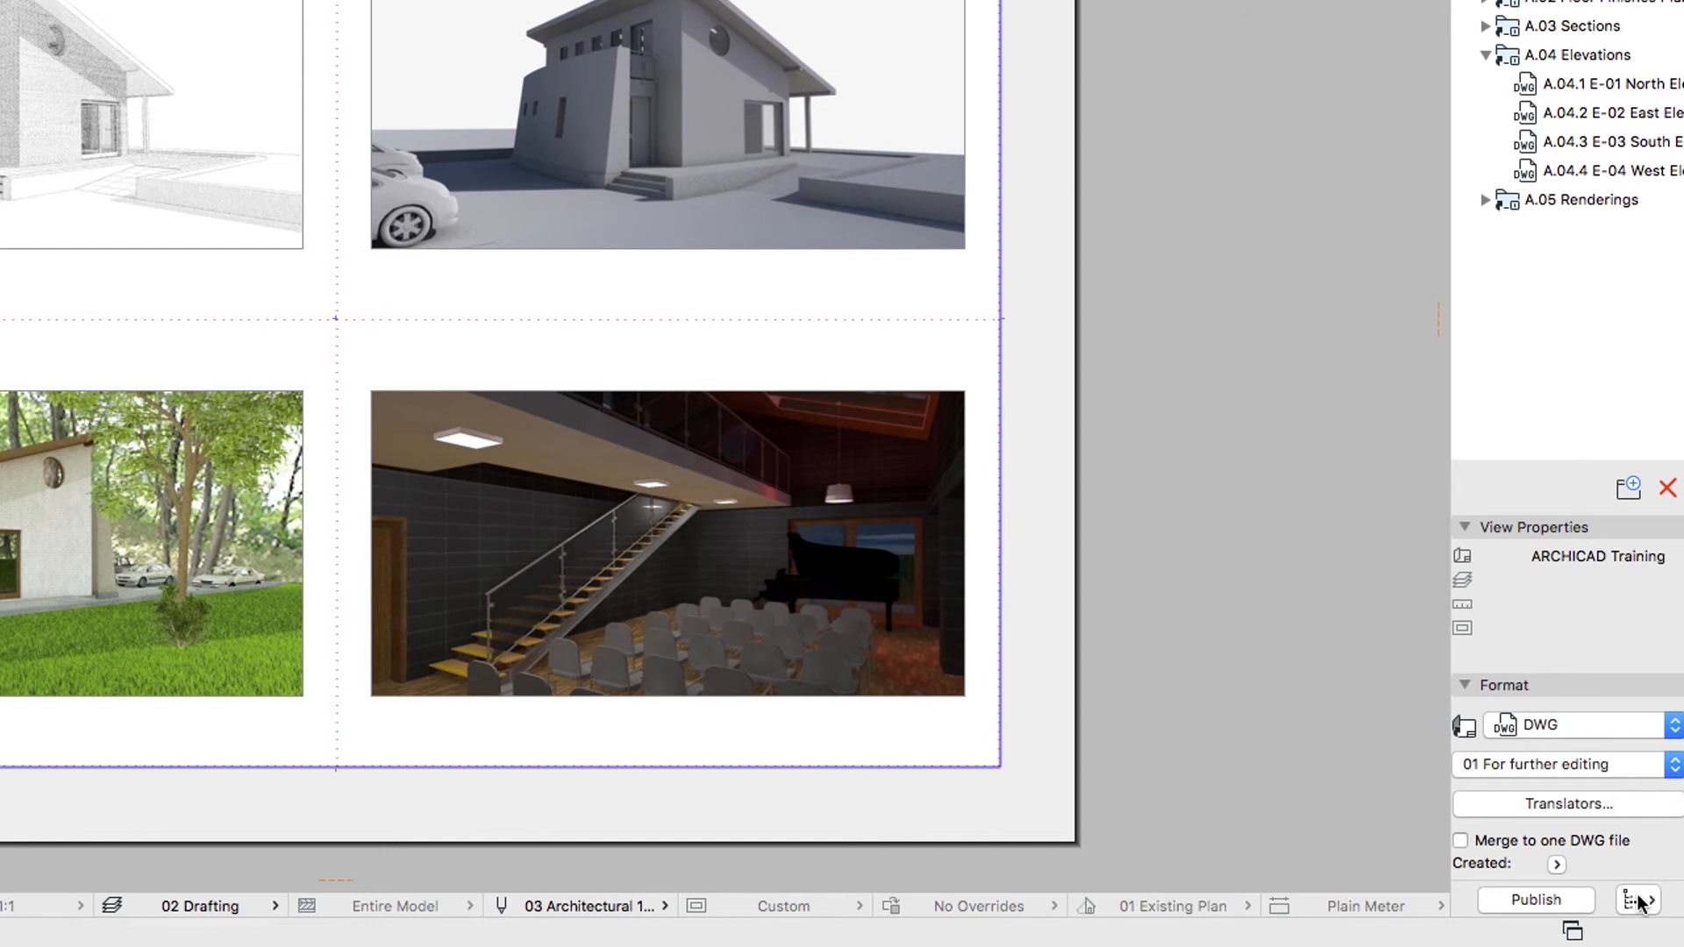
pyautogui.click(1642, 900)
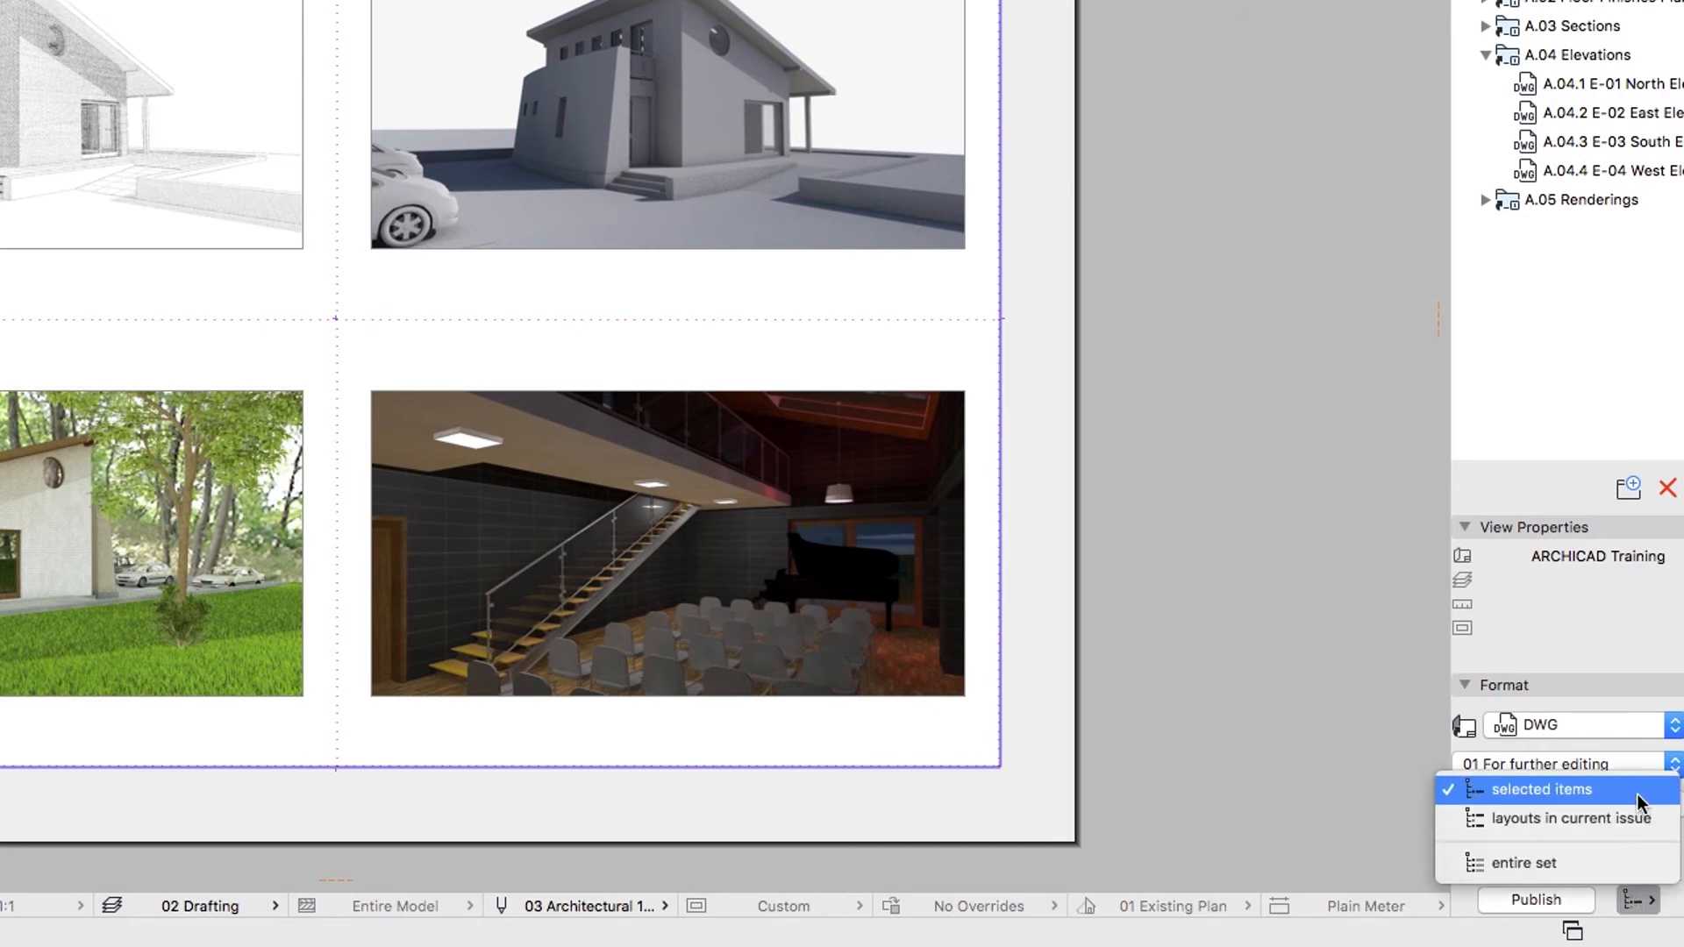
pyautogui.moveTo(1568, 817)
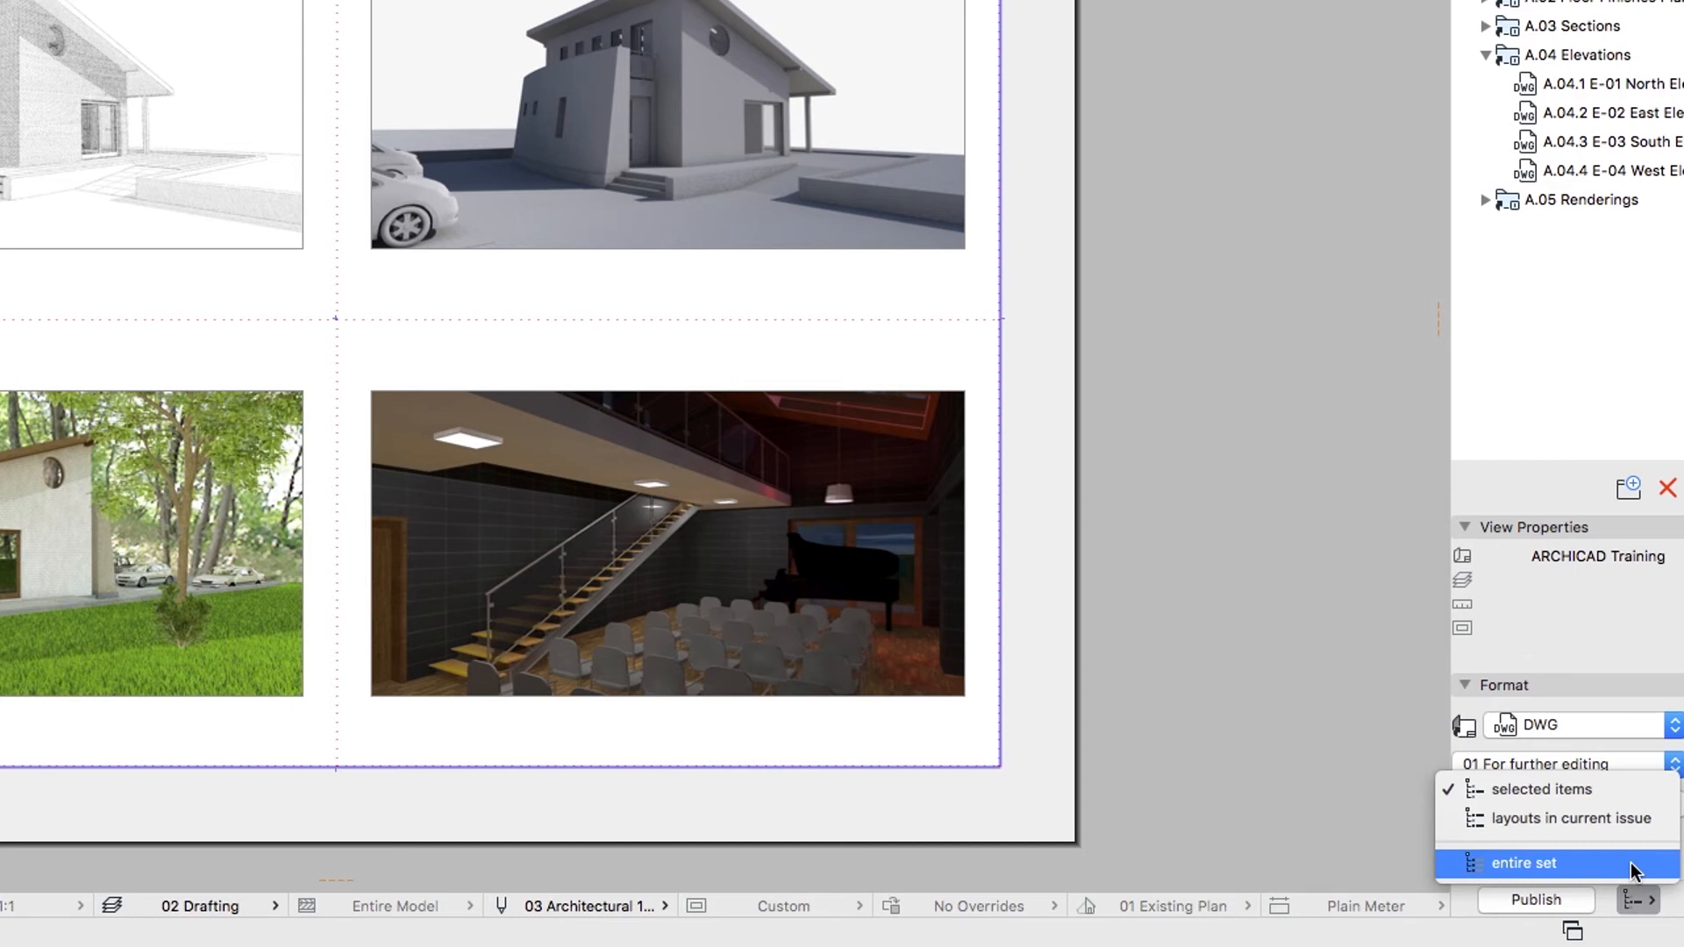
pyautogui.moveTo(1633, 803)
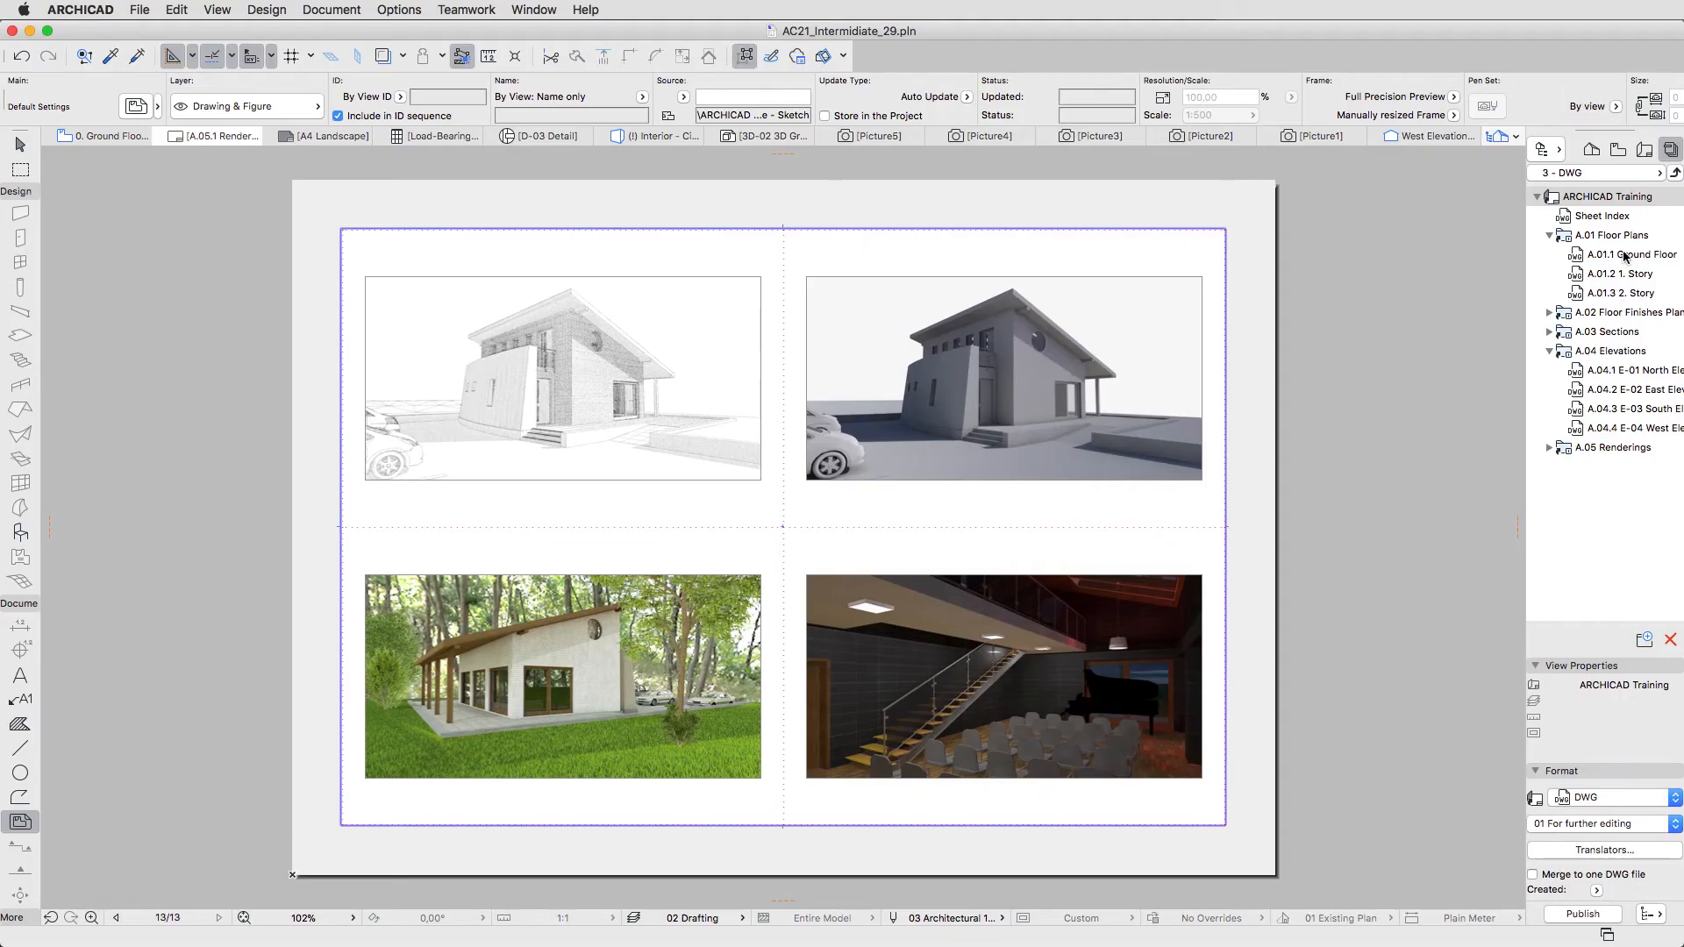
# Step: Select A.01 Floor Plans, A.03 Sections and A.04 Elevations and publish them as DWG
pyautogui.click(1616, 233)
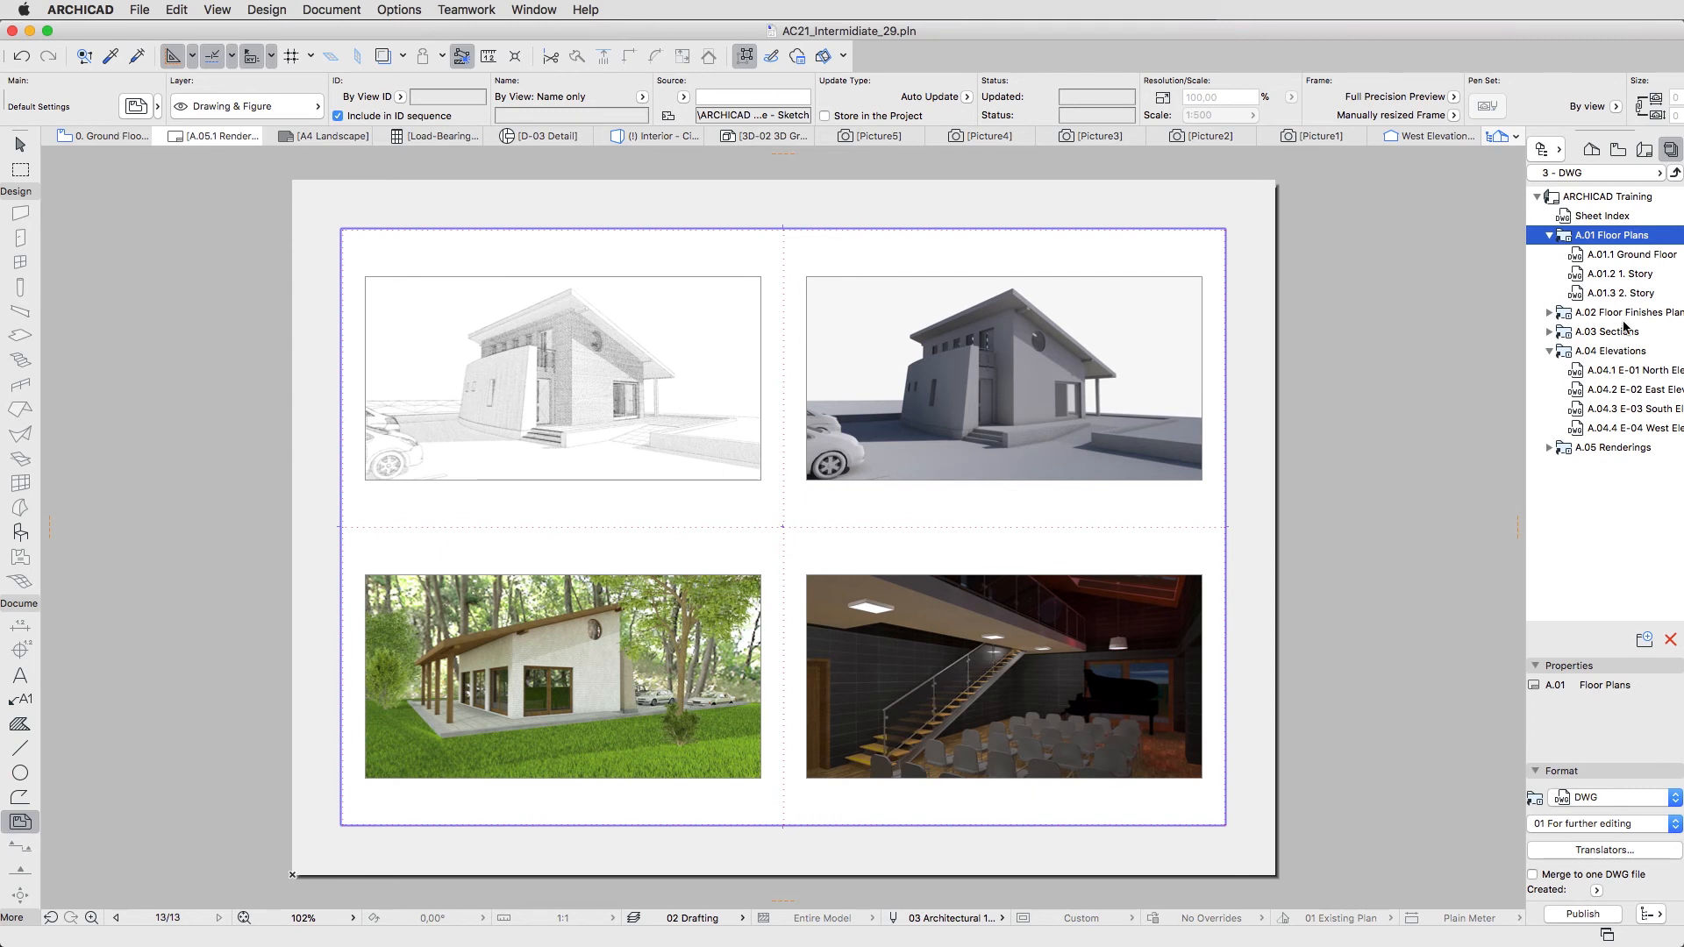
pyautogui.click(1610, 351)
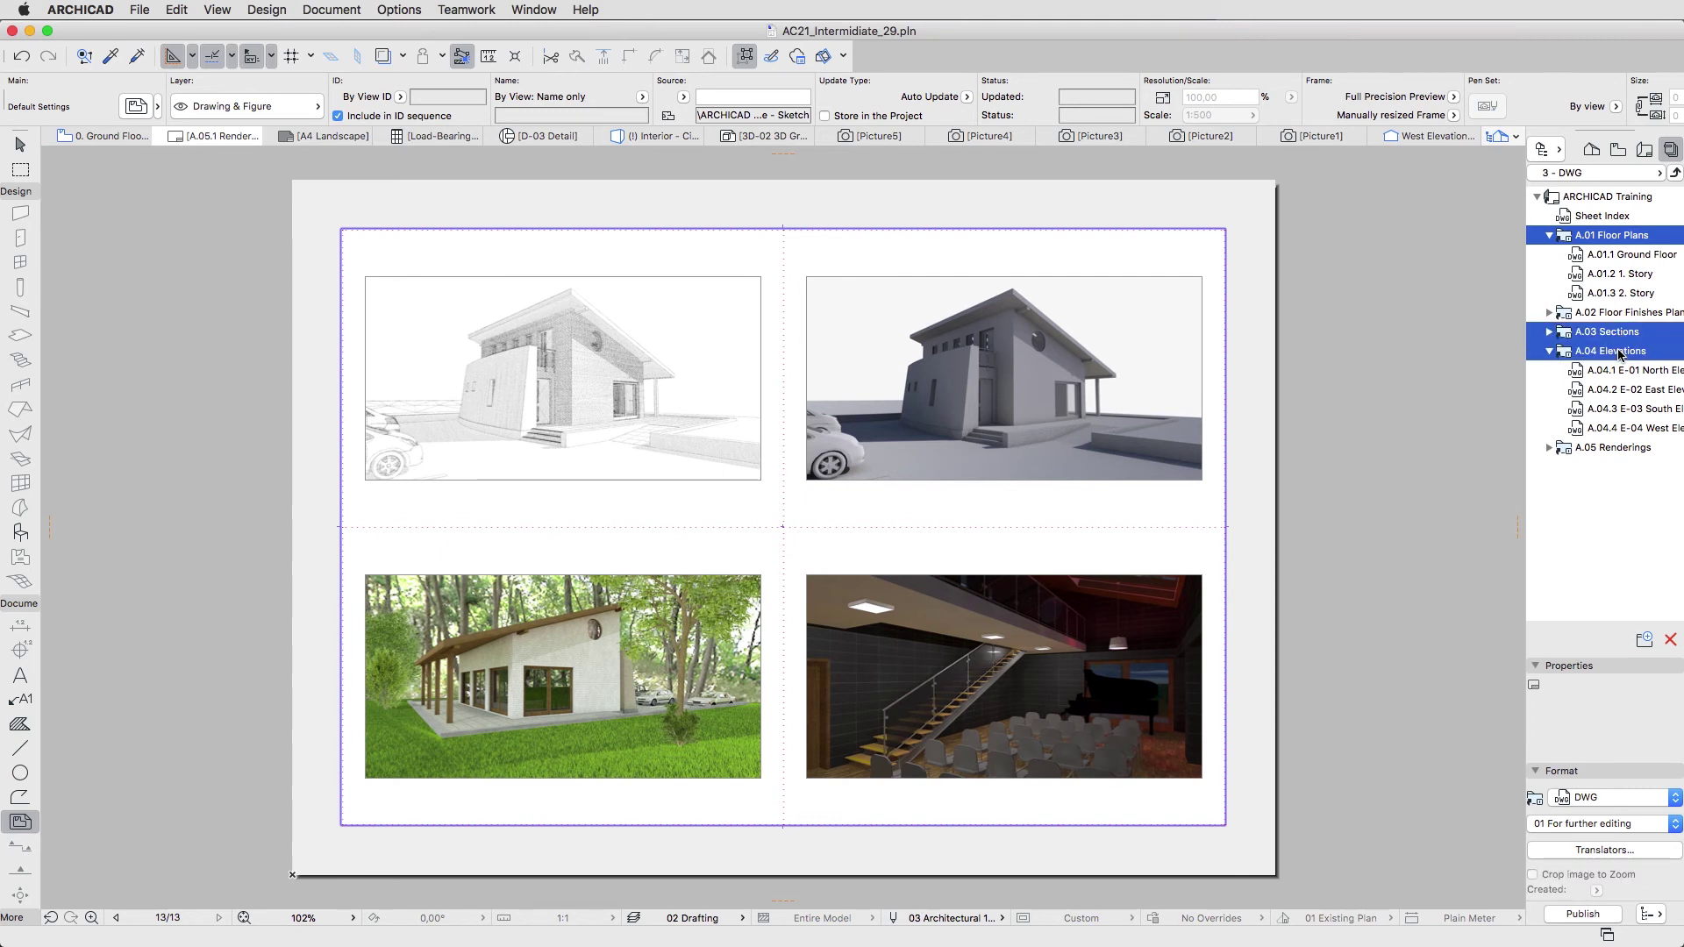
pyautogui.moveTo(1624, 777)
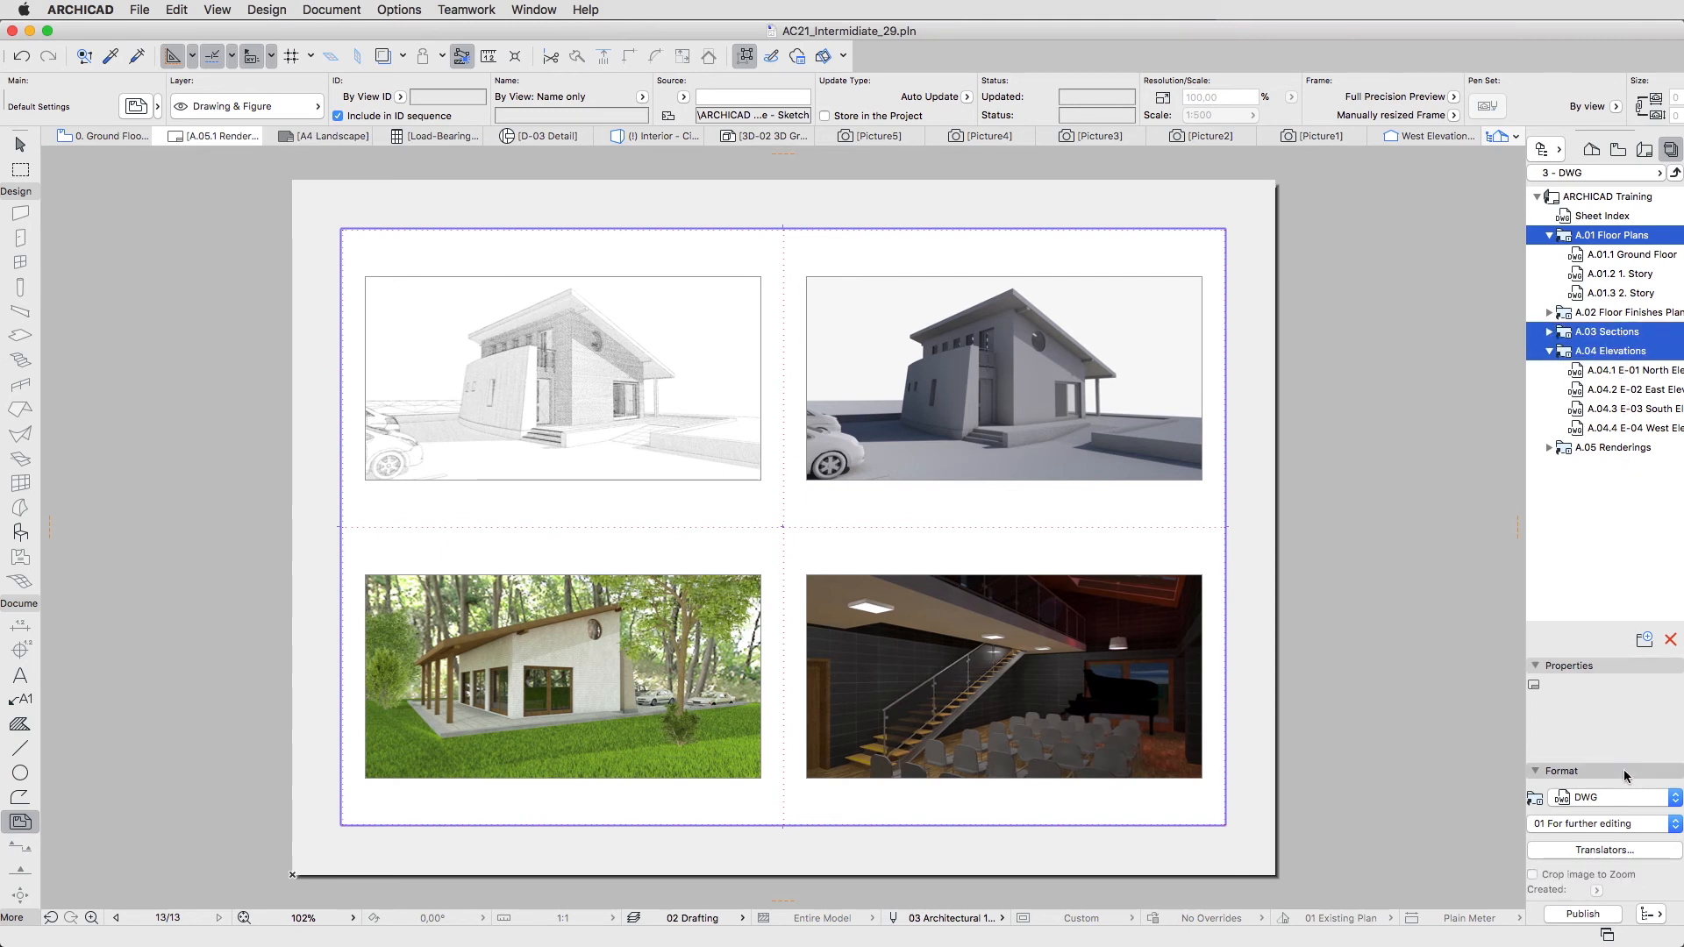
pyautogui.click(1580, 913)
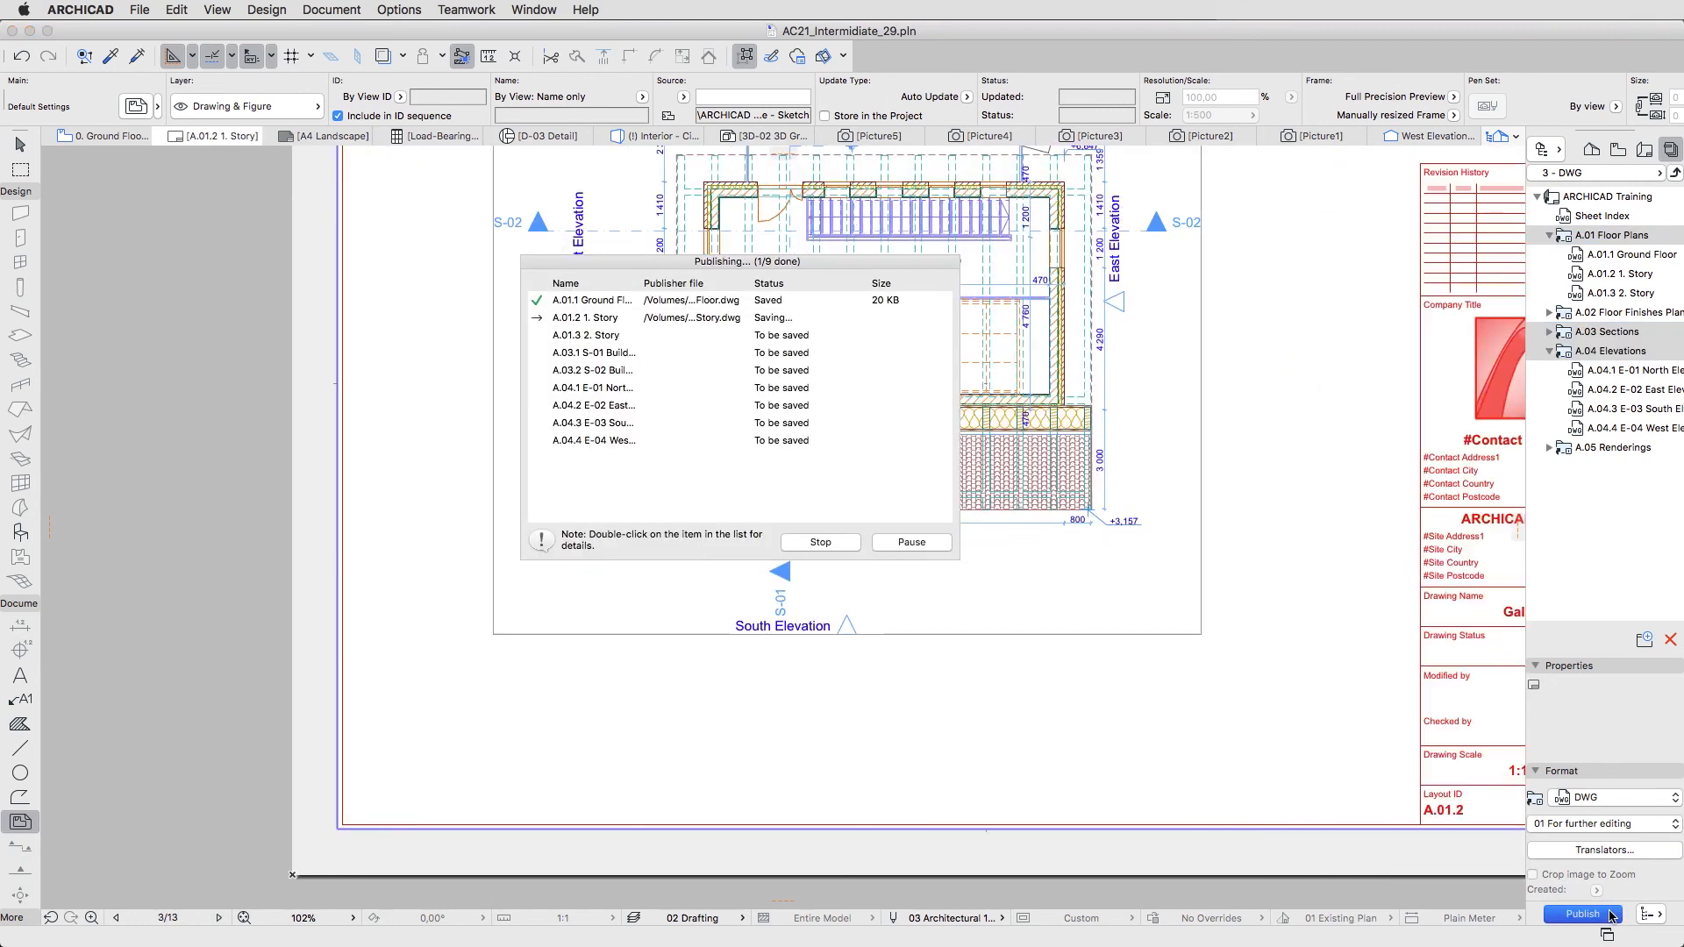